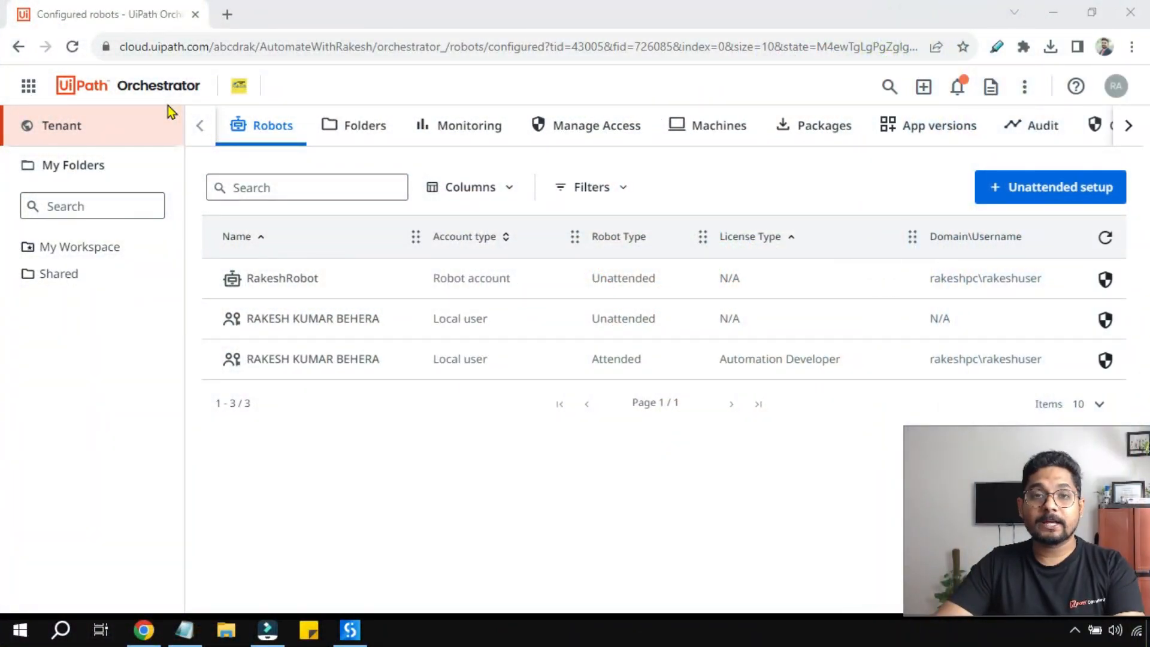
mouse_move(134, 95)
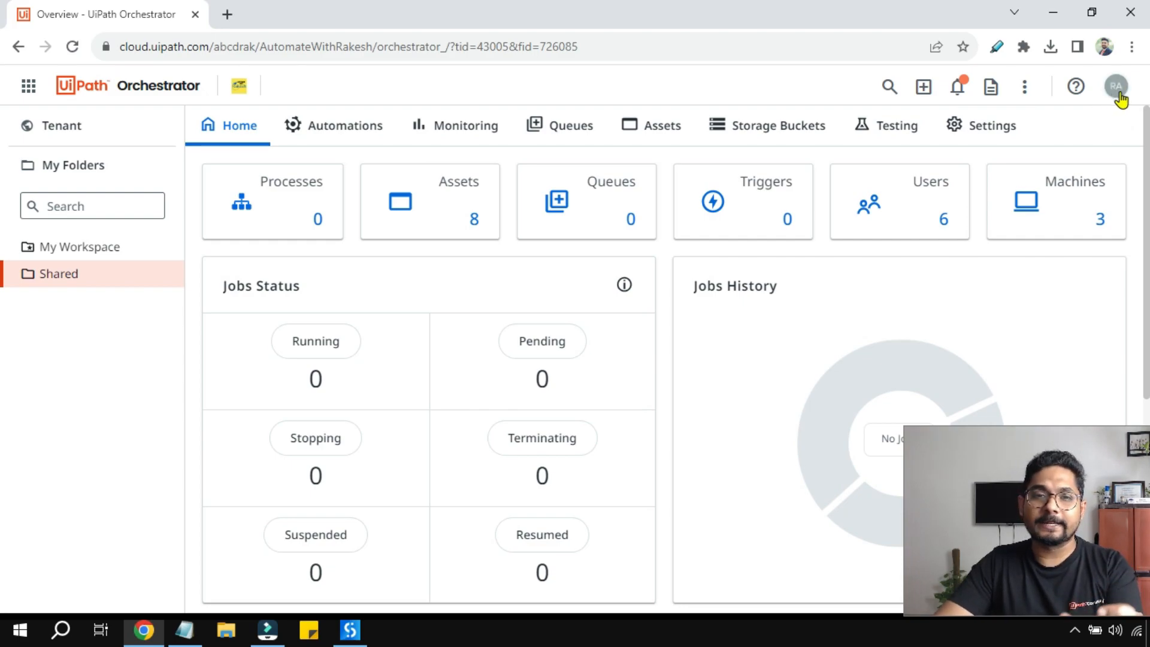
Reach the account Preferences page from the user avatar menu
left_click(1114, 86)
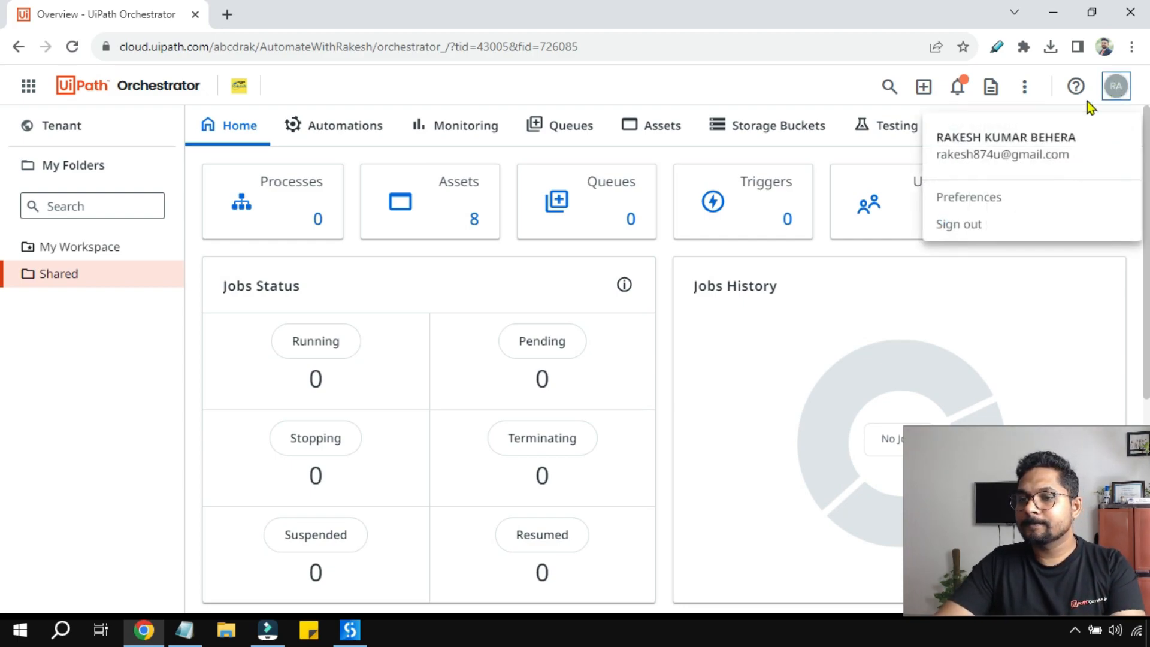
mouse_move(971, 206)
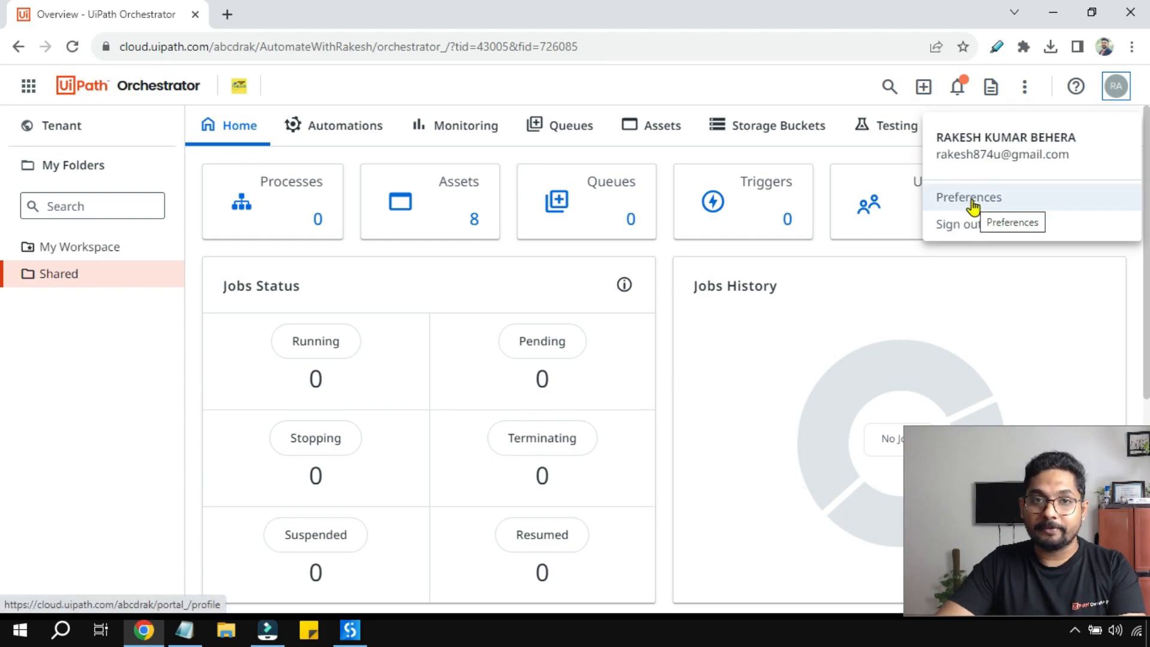
left_click(967, 197)
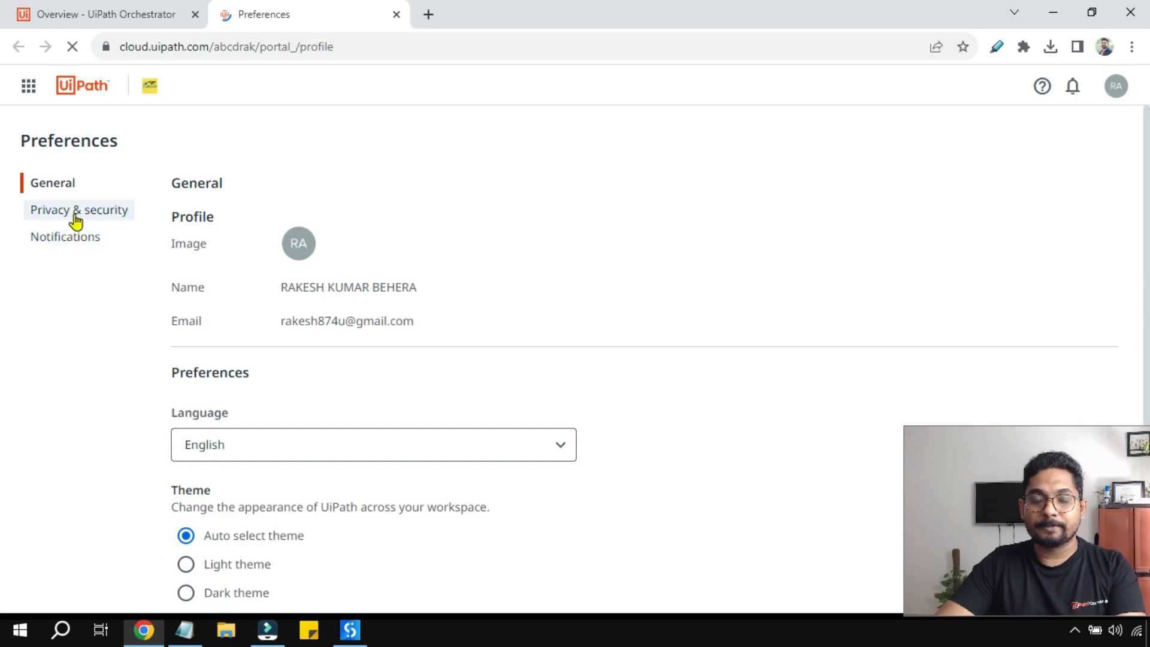
Show Privacy & security with Orchestrator API access for the AutomateWithRakesh tenant
left_click(77, 210)
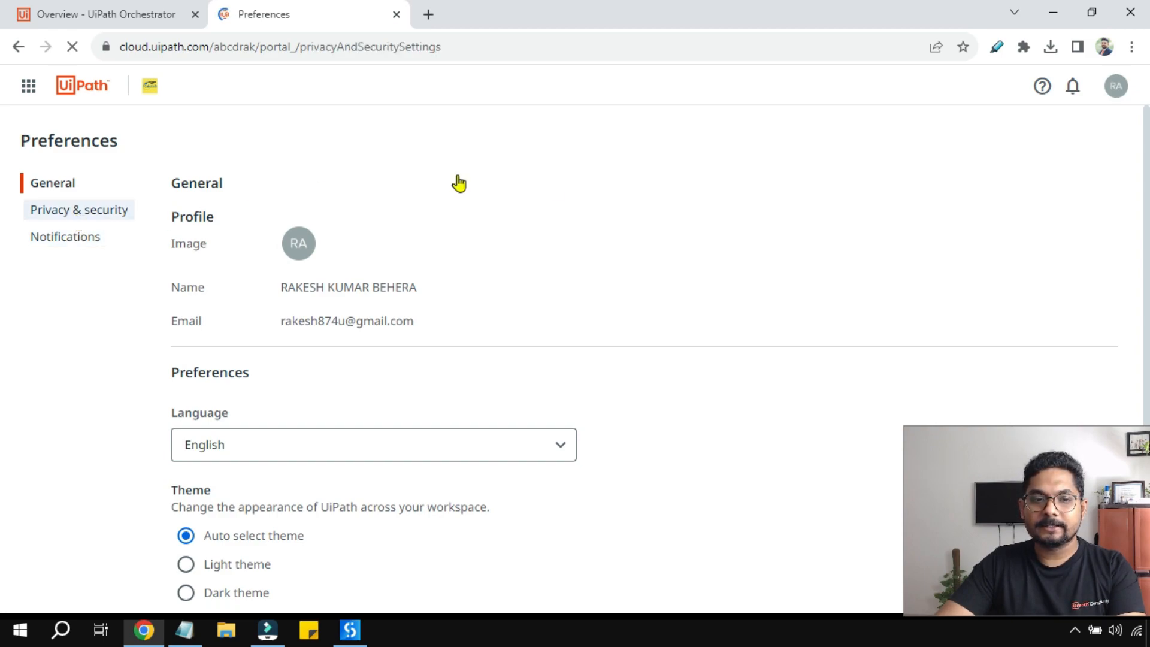
left_click(79, 209)
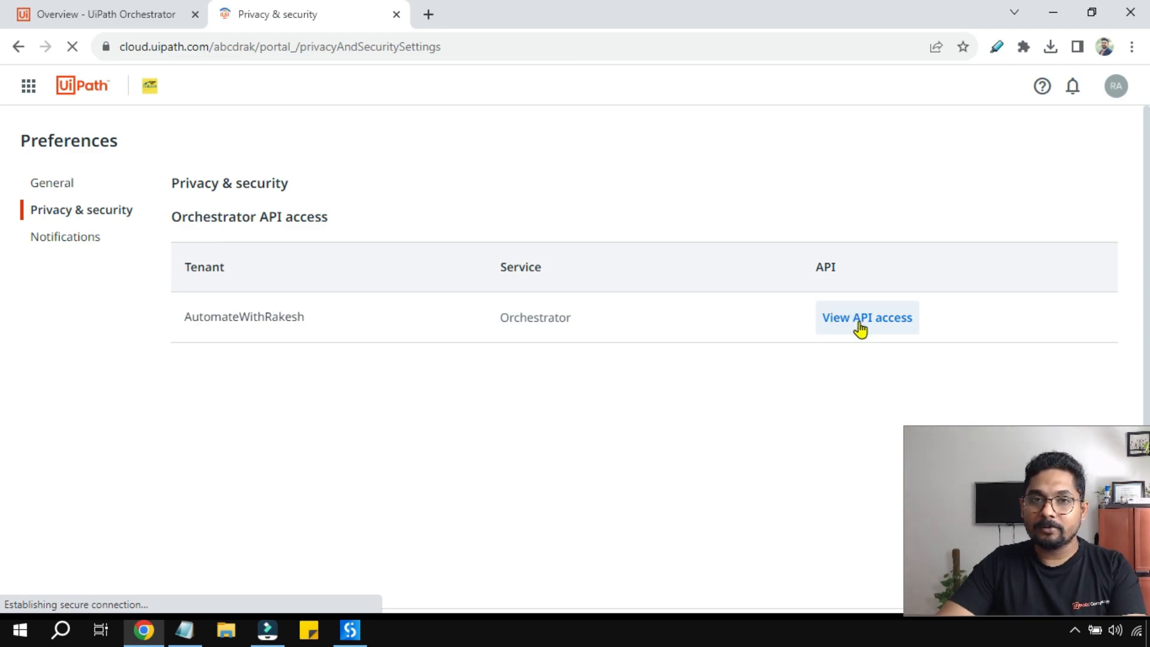
left_click(867, 318)
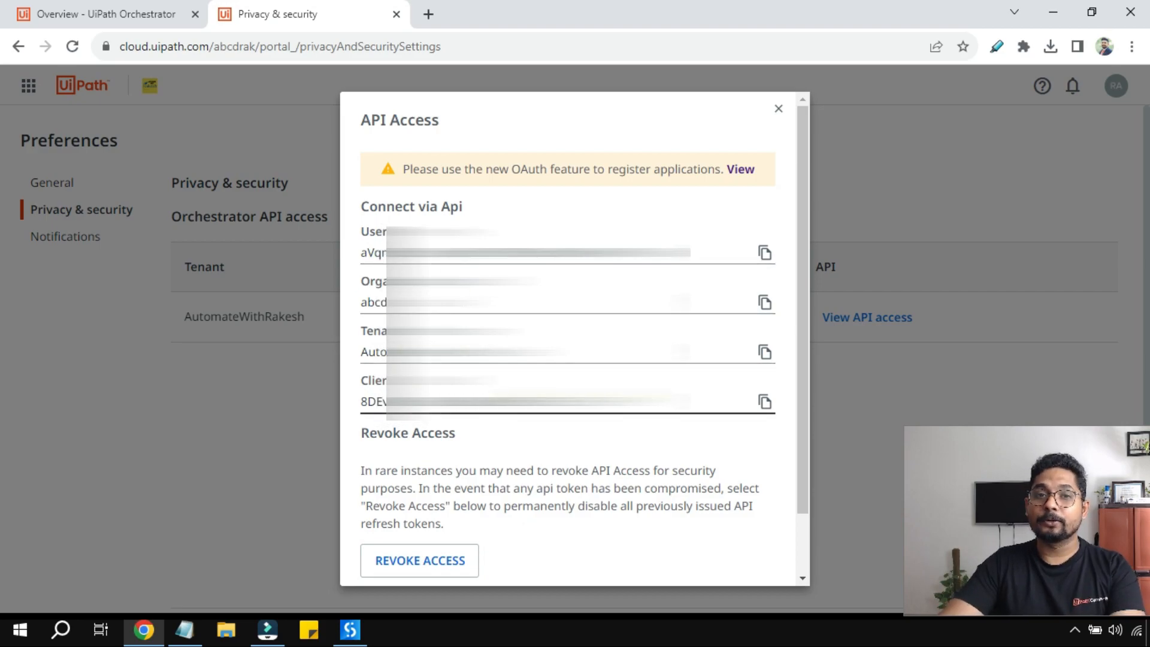
left_click(778, 108)
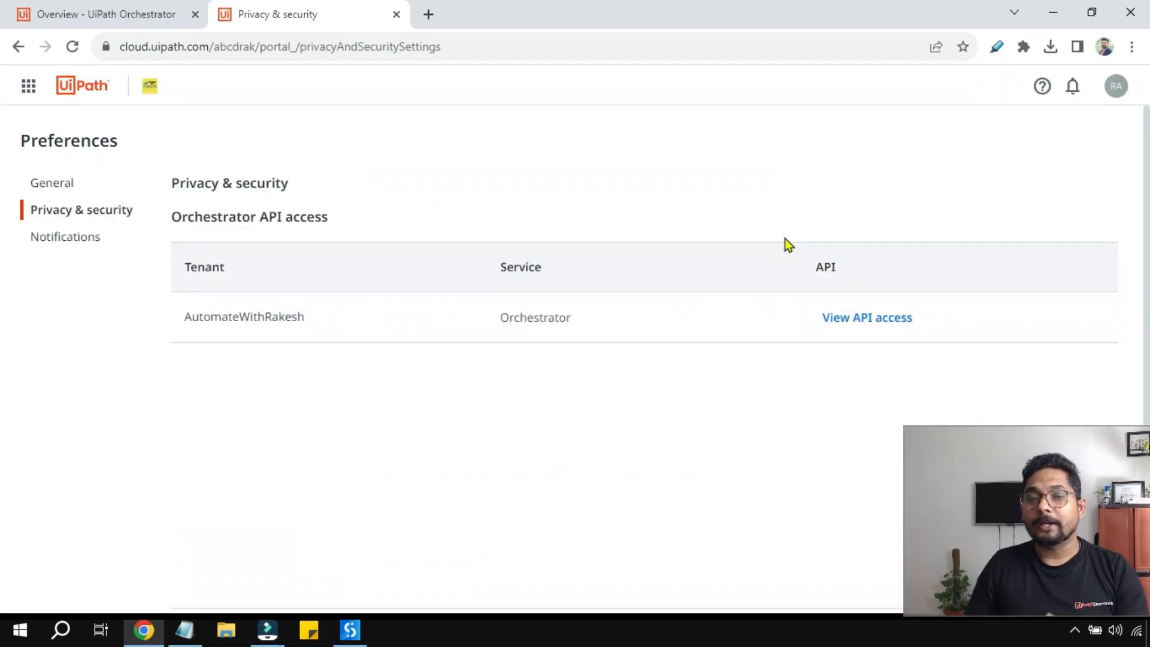